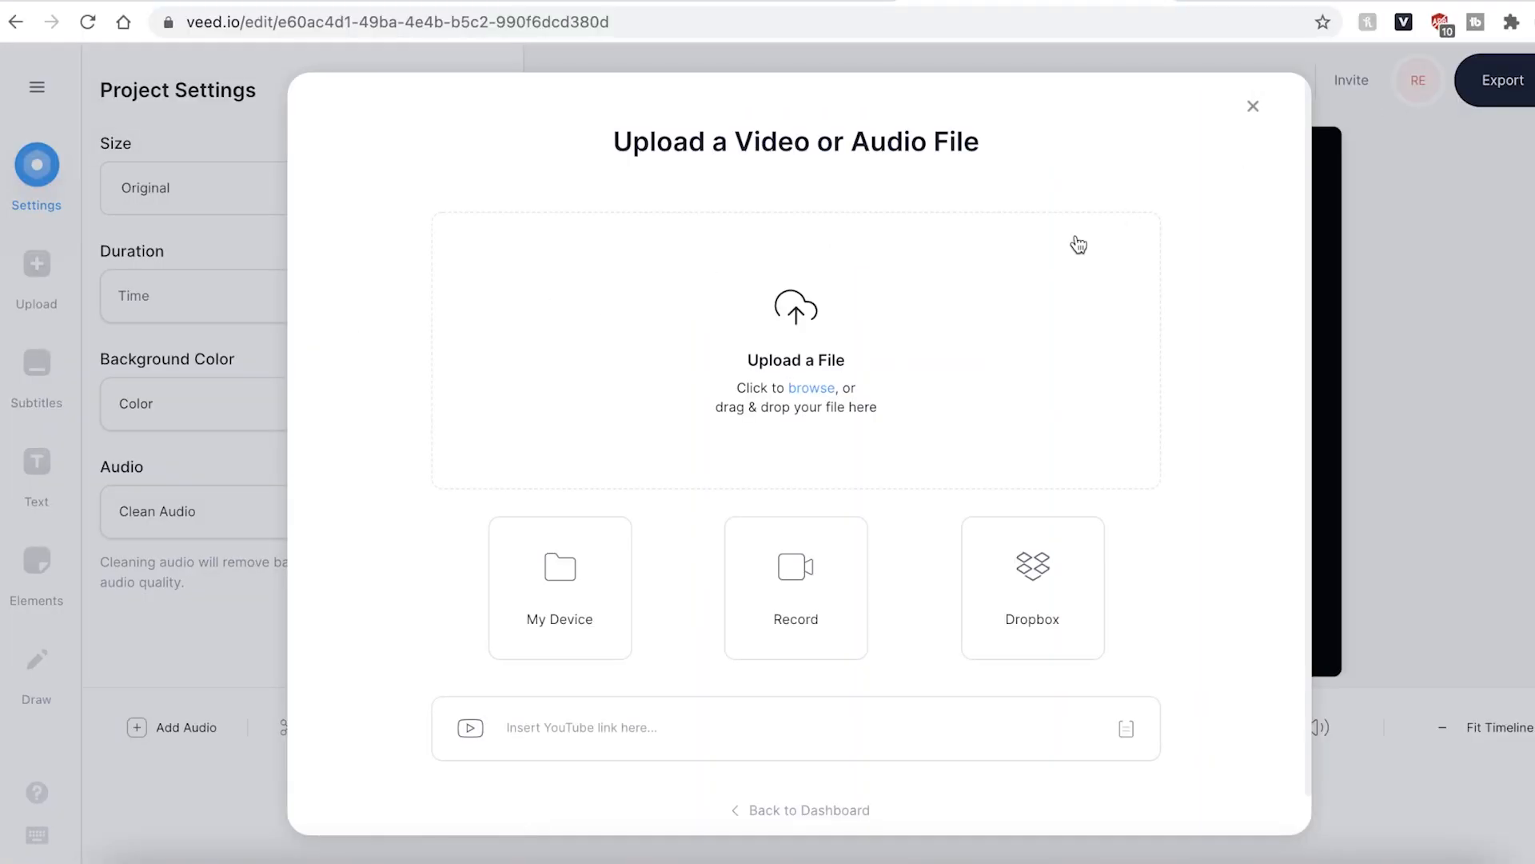
Step: Upload IMG_1806.MOV from the Example Clips folder into the new project
{"action": "left_click", "coordinate": [560, 587]}
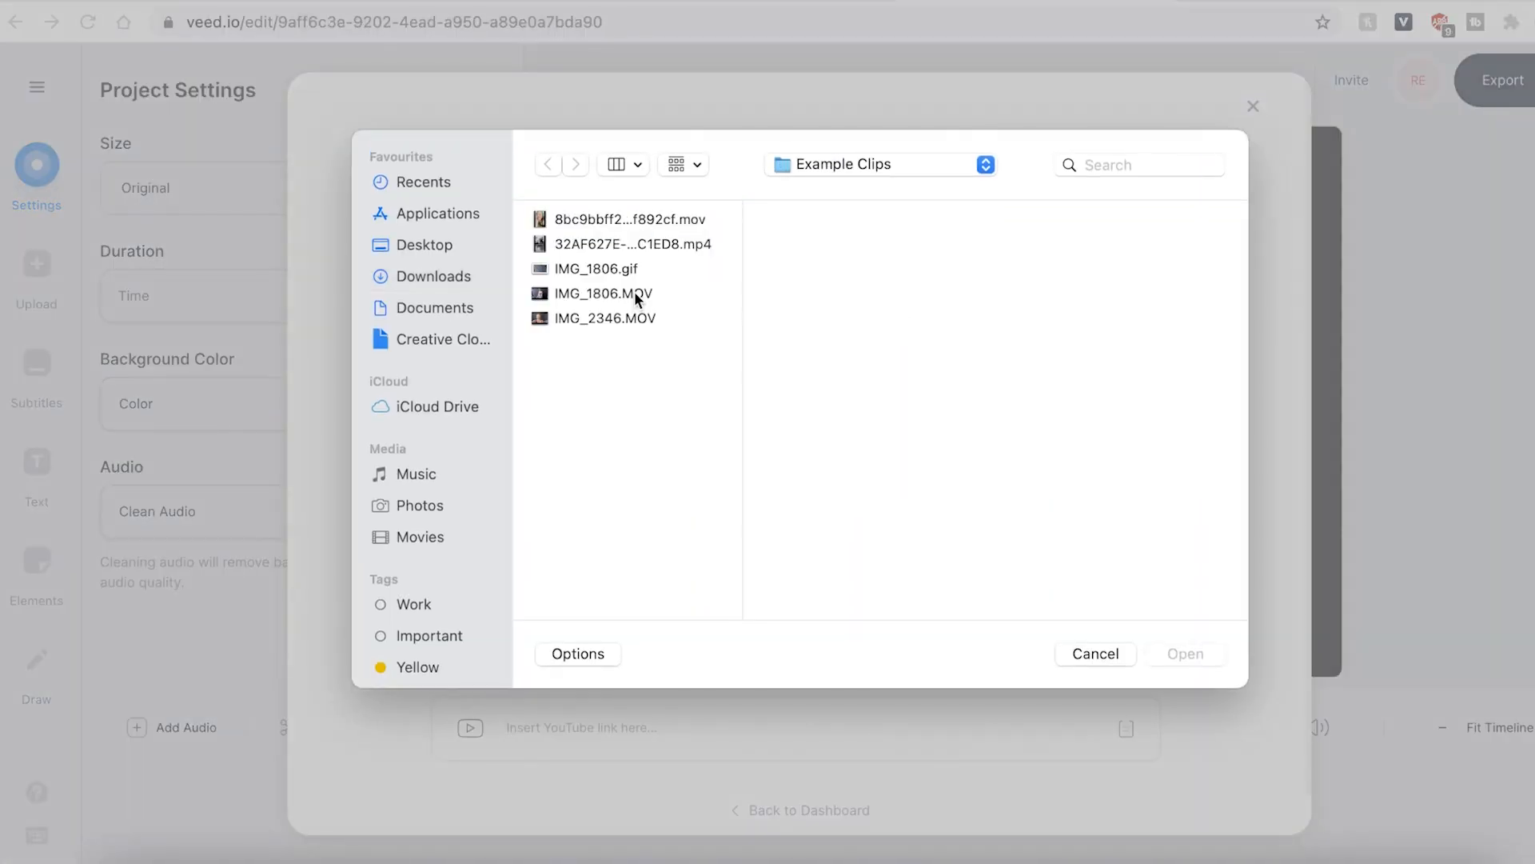
{"action": "left_click", "coordinate": [604, 292]}
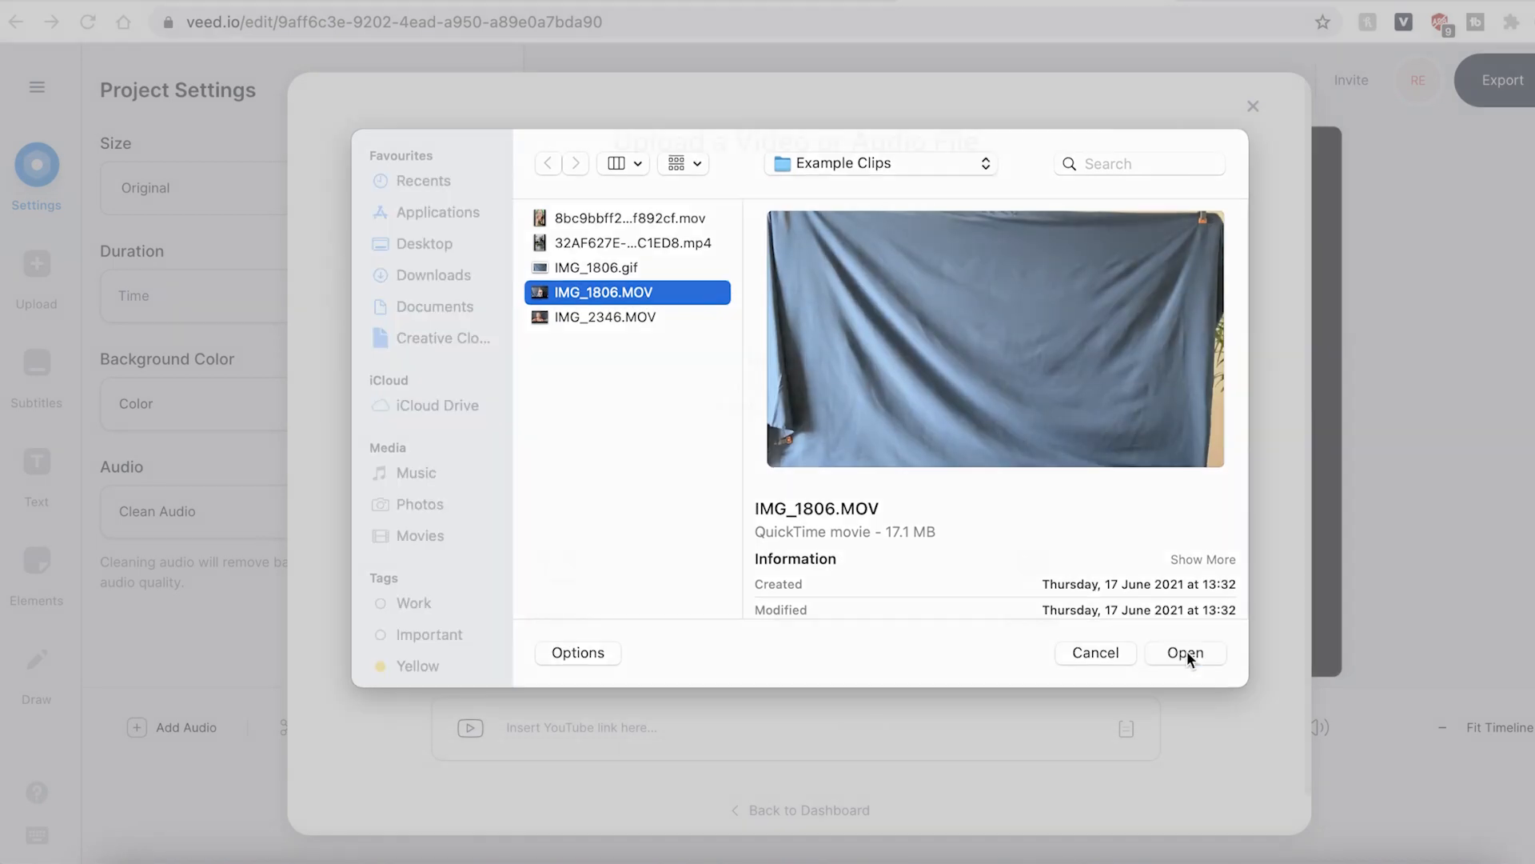
{"action": "left_click", "coordinate": [1185, 653]}
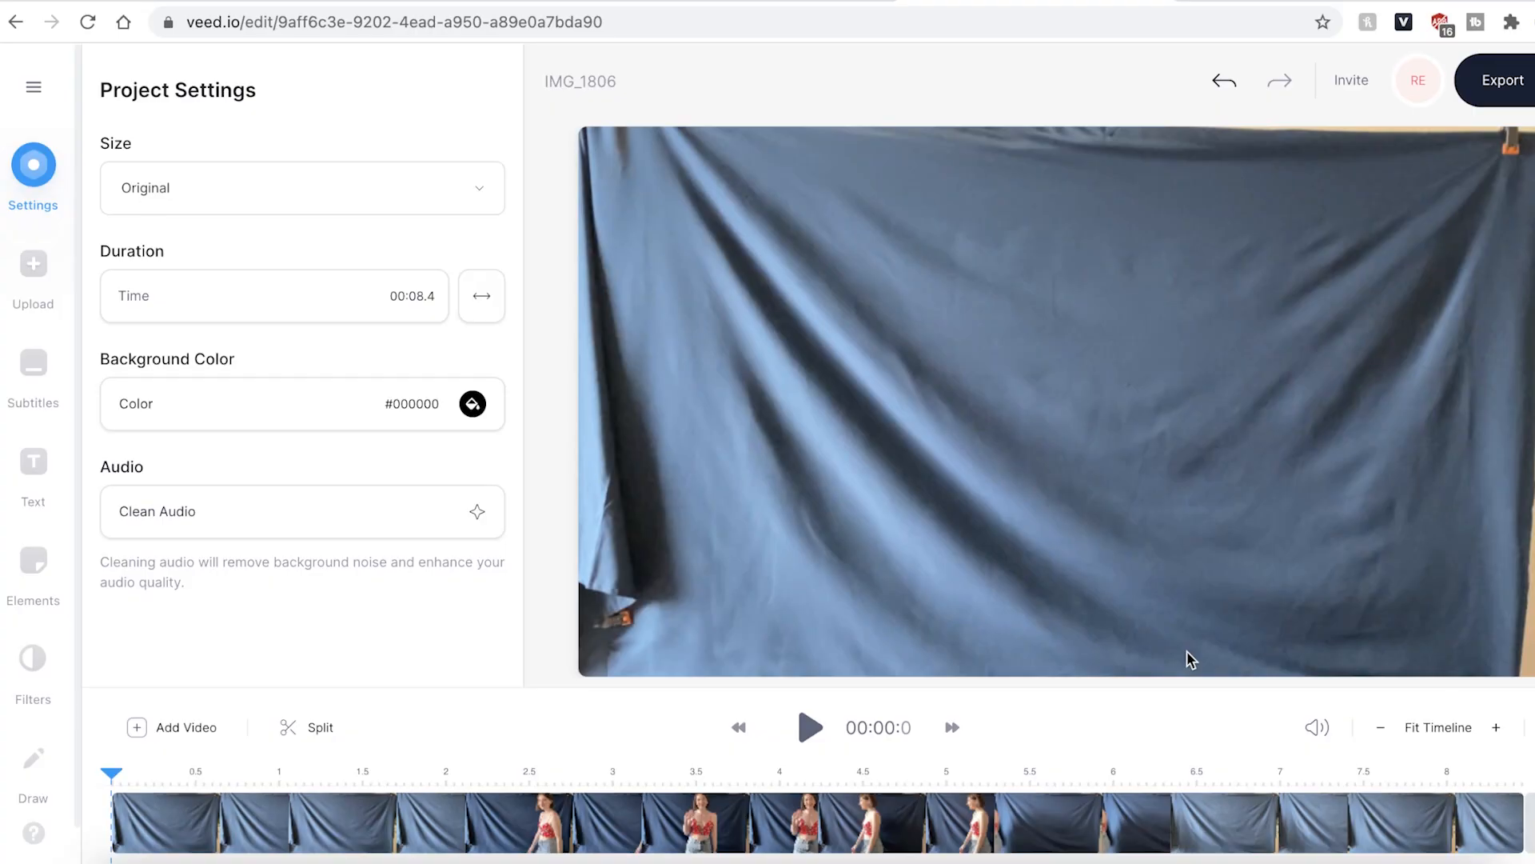
Step: Bring up the export settings for the 8.4-second clip on the timeline
{"action": "left_click", "coordinate": [1502, 80]}
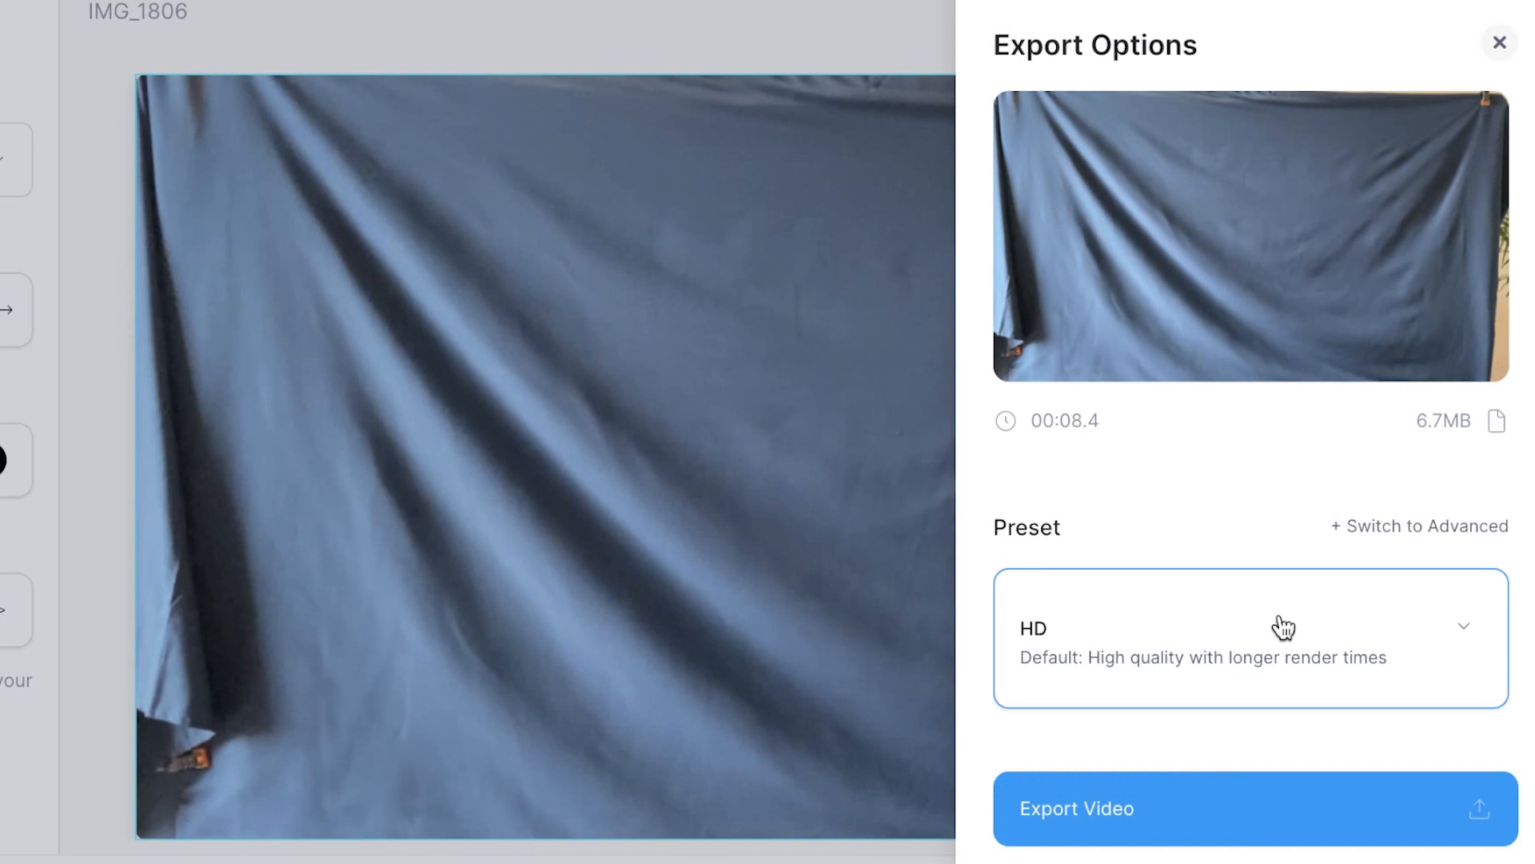
Step: Choose the HD quality preset and export the clip
{"action": "left_click", "coordinate": [1251, 639]}
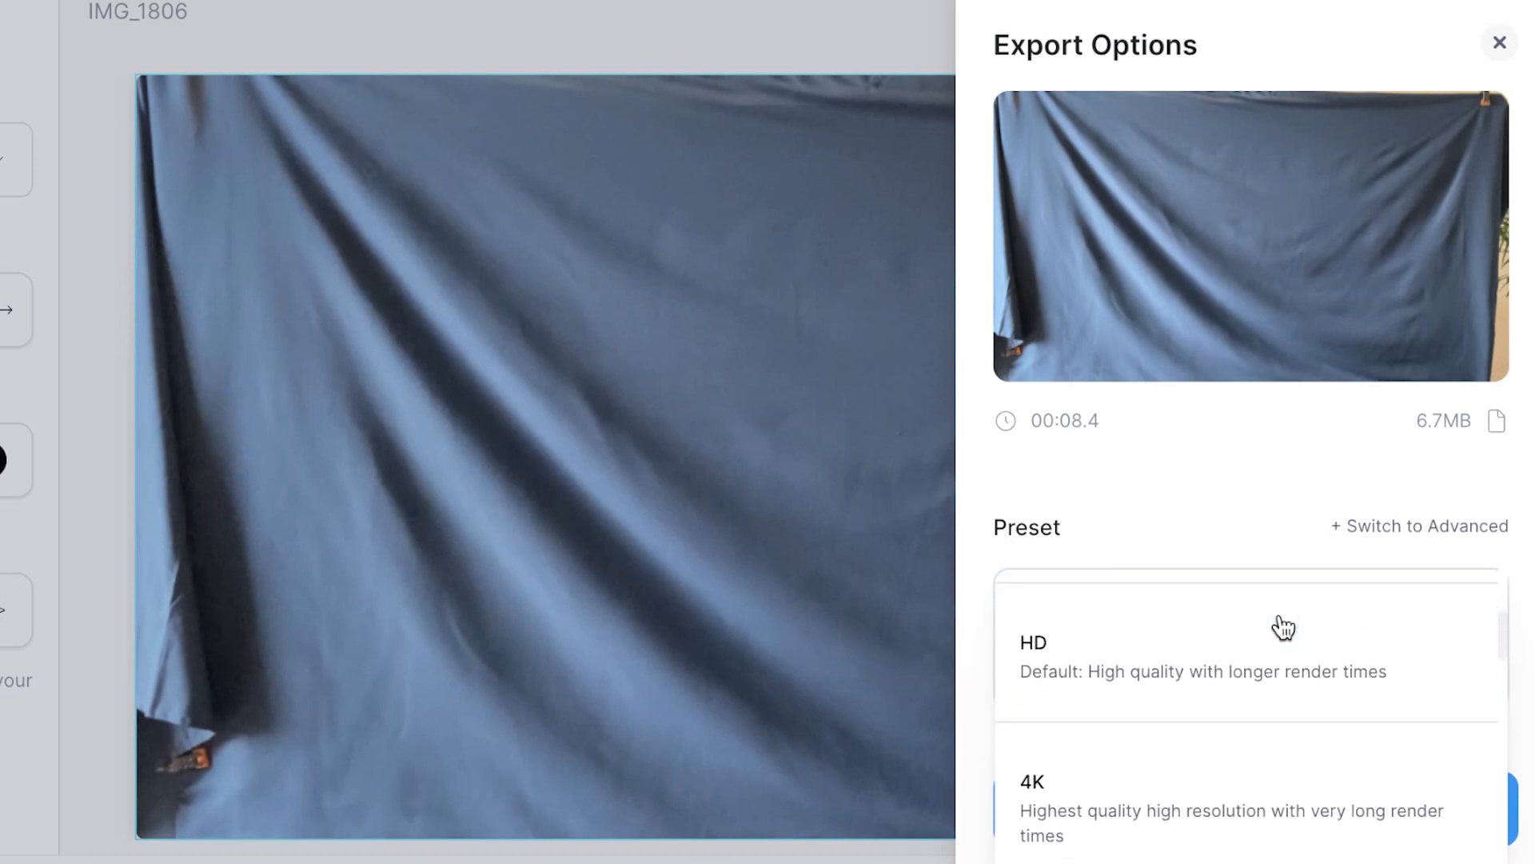
{"action": "left_click", "coordinate": [1249, 651]}
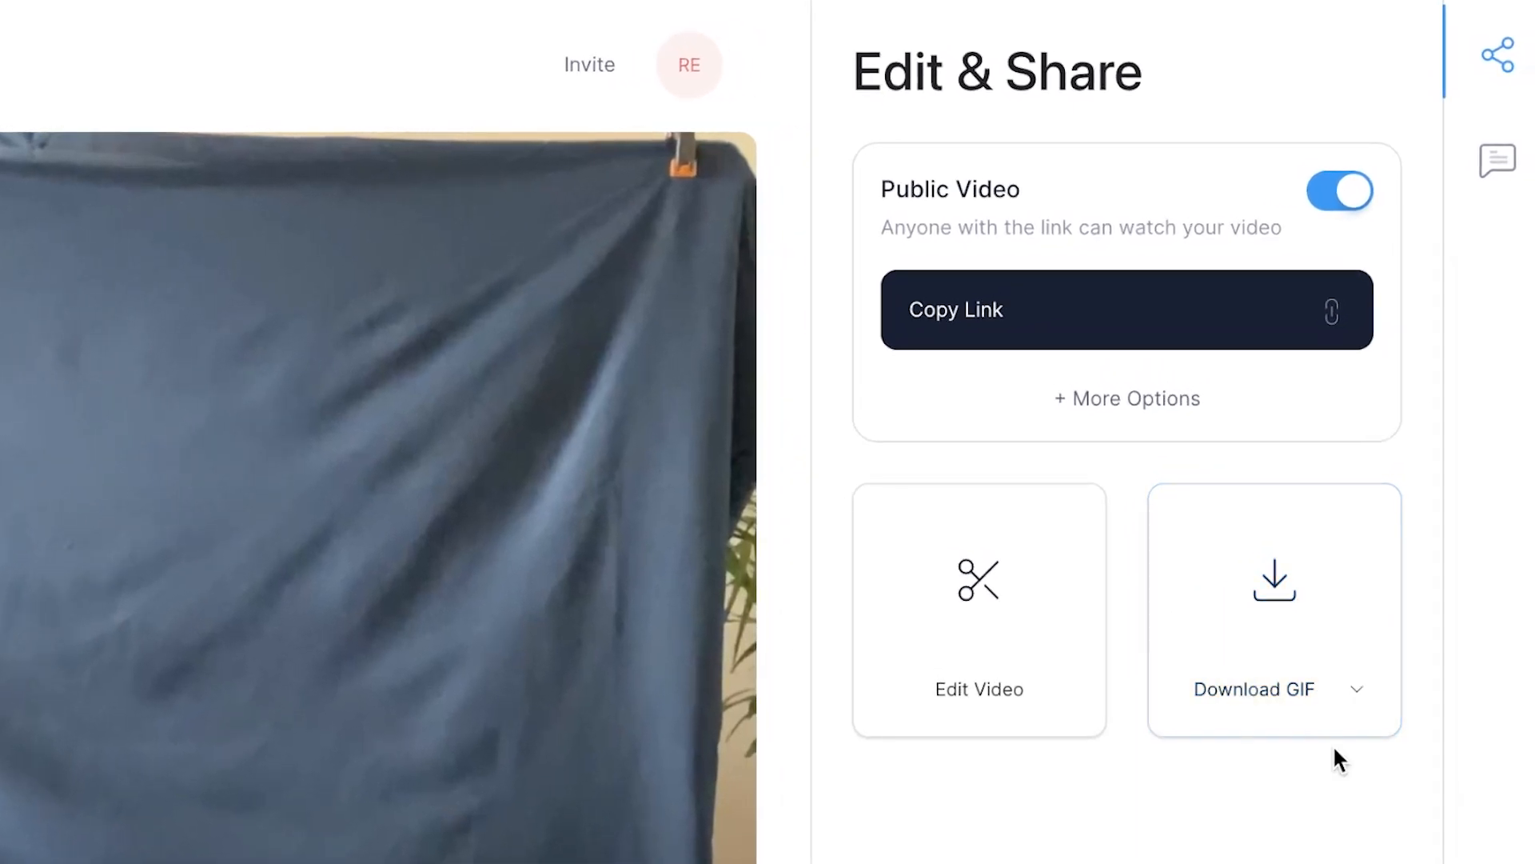
{"action": "mouse_move", "coordinate": [1296, 600]}
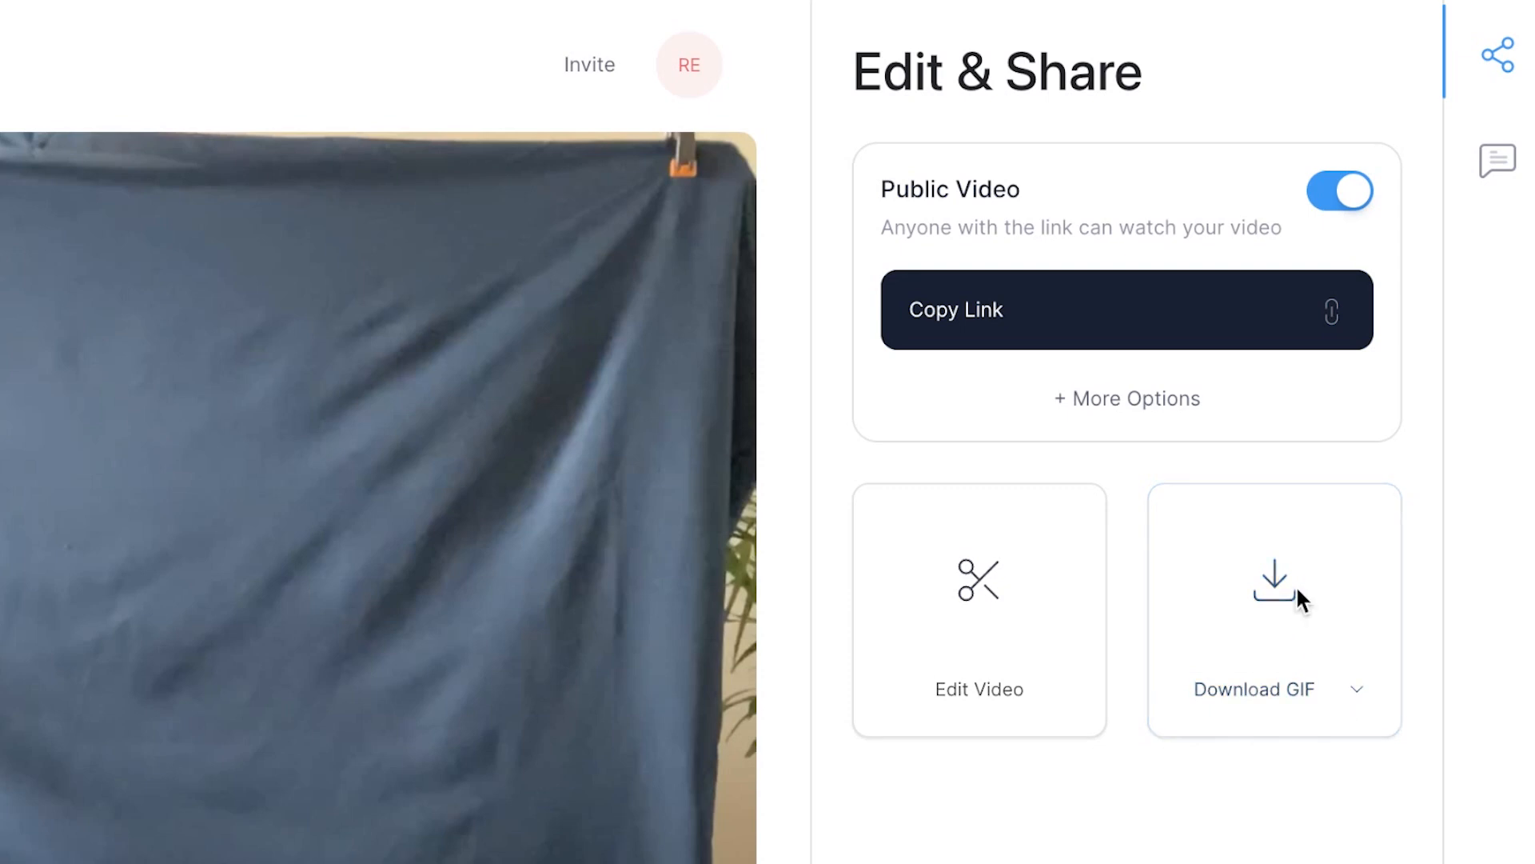
Step: Download the exported clip as a GIF from the Edit & Share page
{"action": "left_click", "coordinate": [1254, 598]}
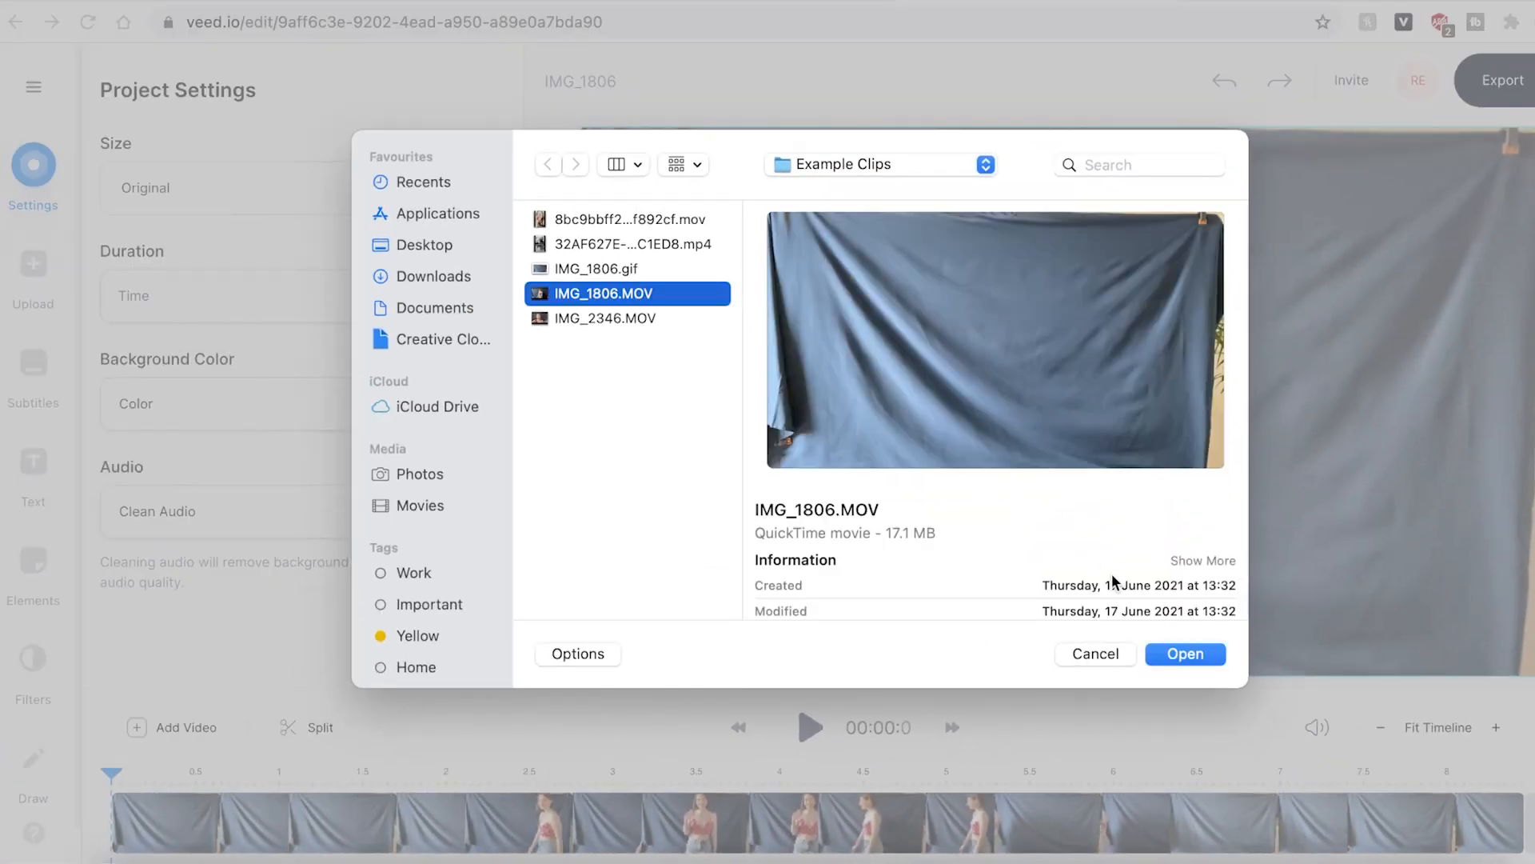
Step: Add IMG_1806.MOV to the project a second time so the clip repeats
{"action": "left_click", "coordinate": [1184, 653]}
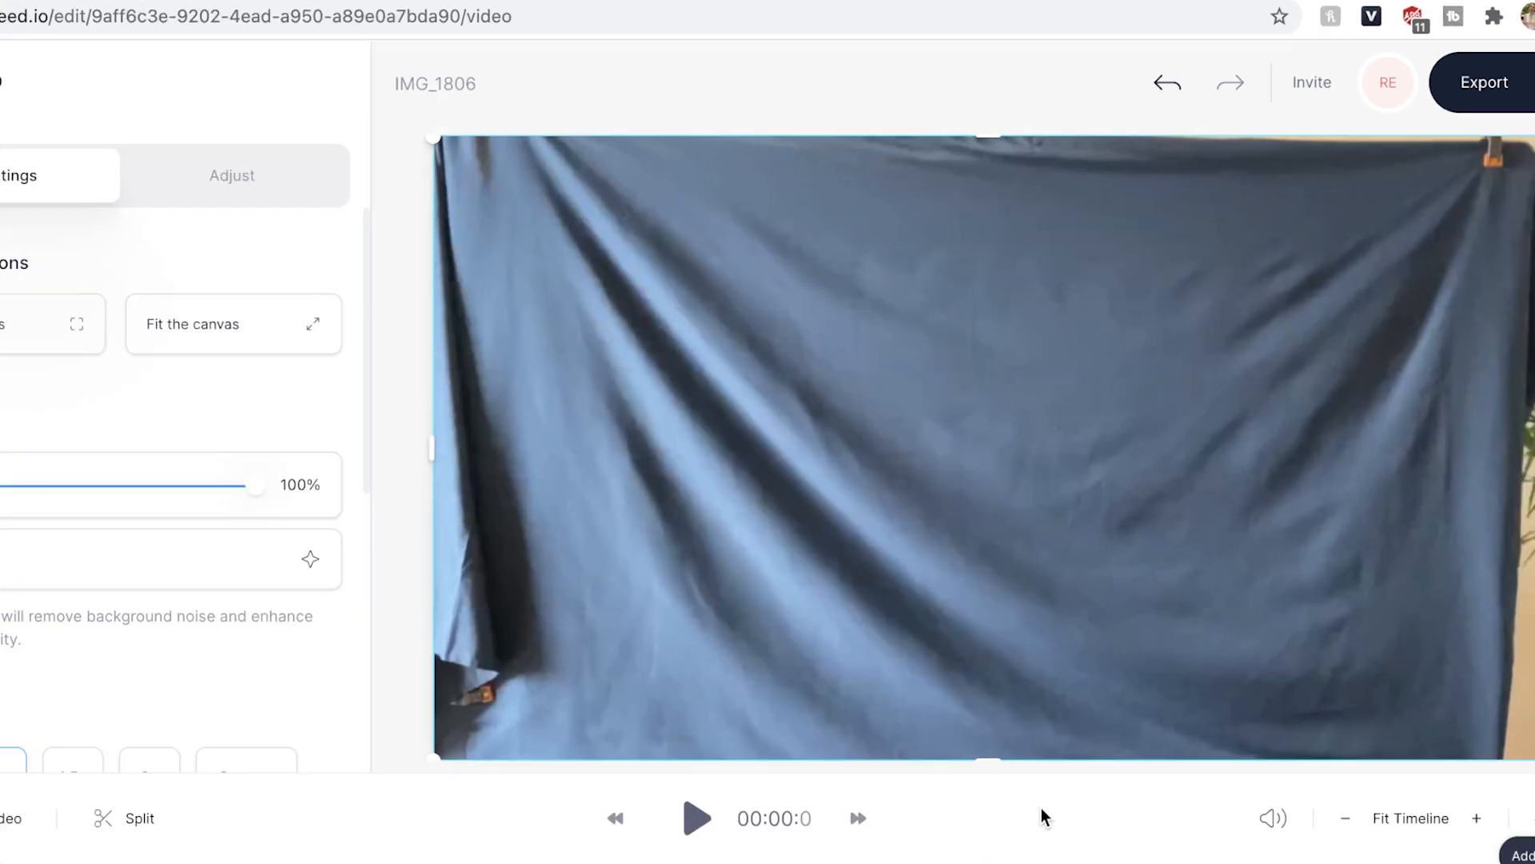
Step: Export the video built from the repeated clip copies
{"action": "left_click", "coordinate": [1484, 81]}
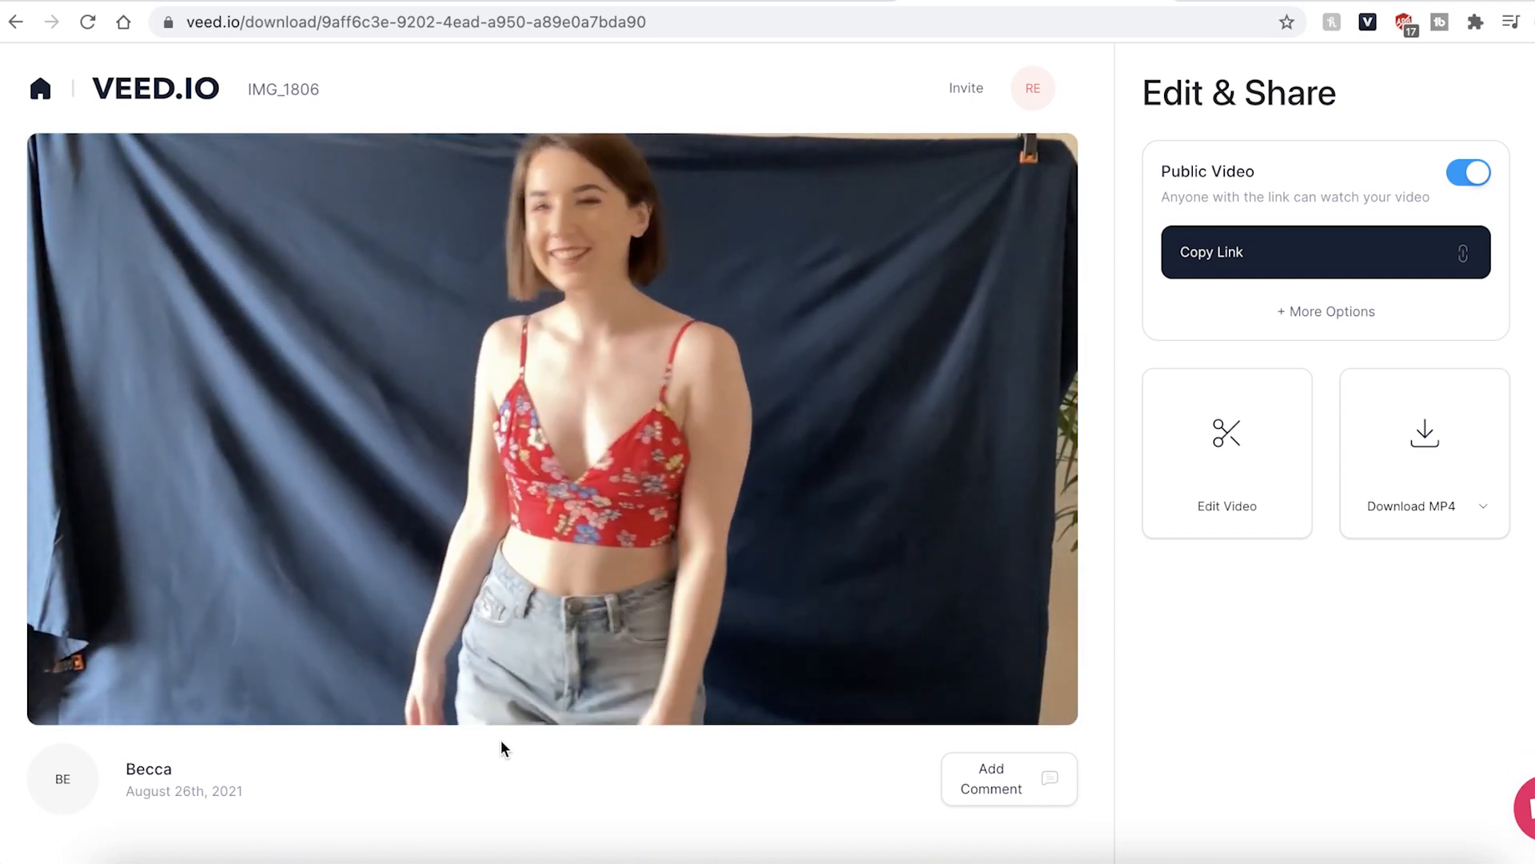
Step: Download the 25-second looped video as an MP4 from the share page
{"action": "left_click", "coordinate": [1424, 453]}
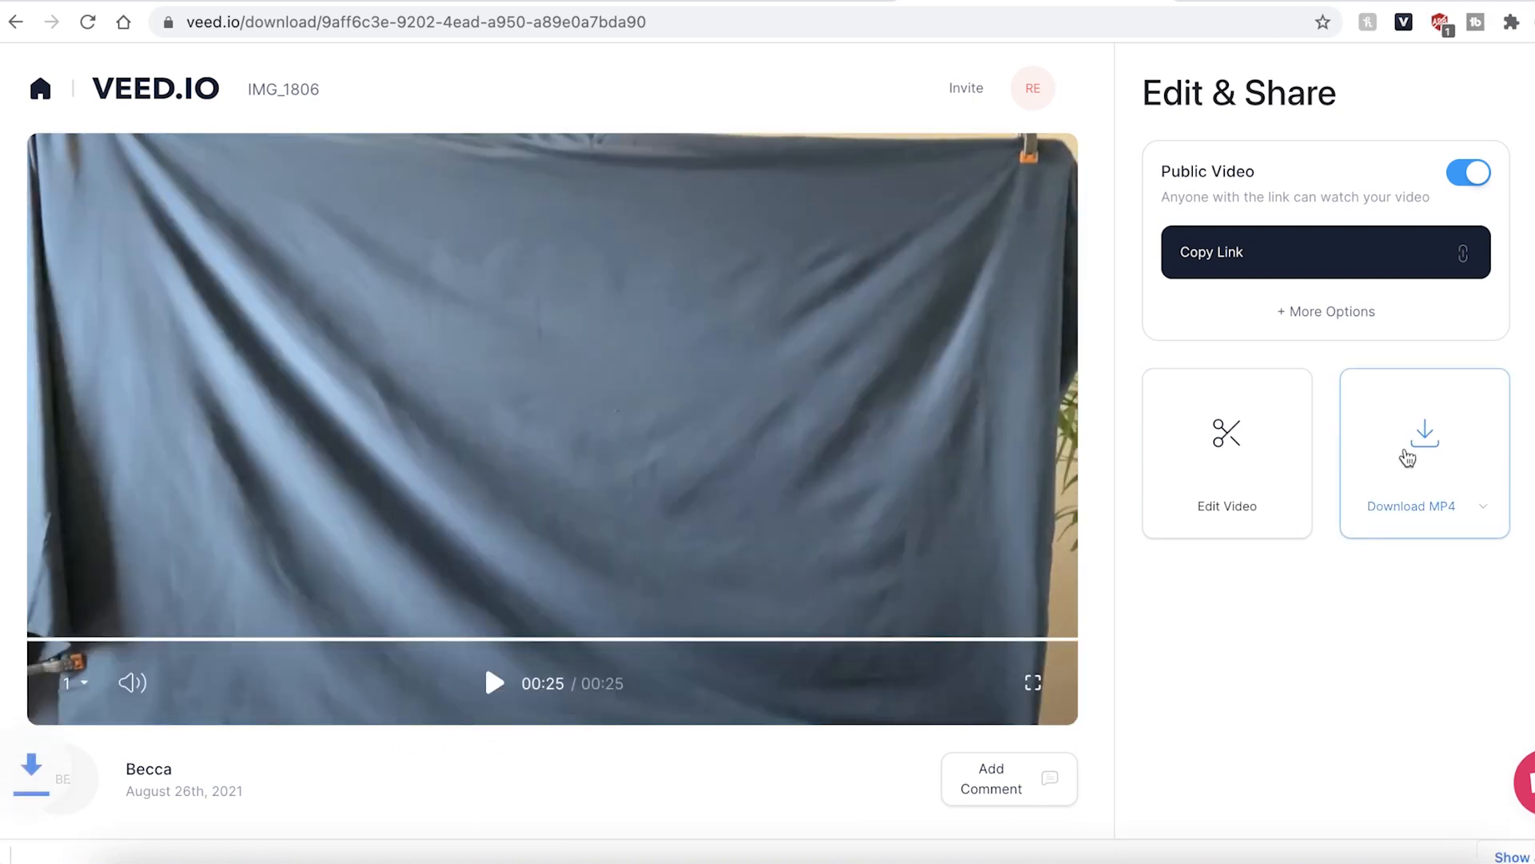